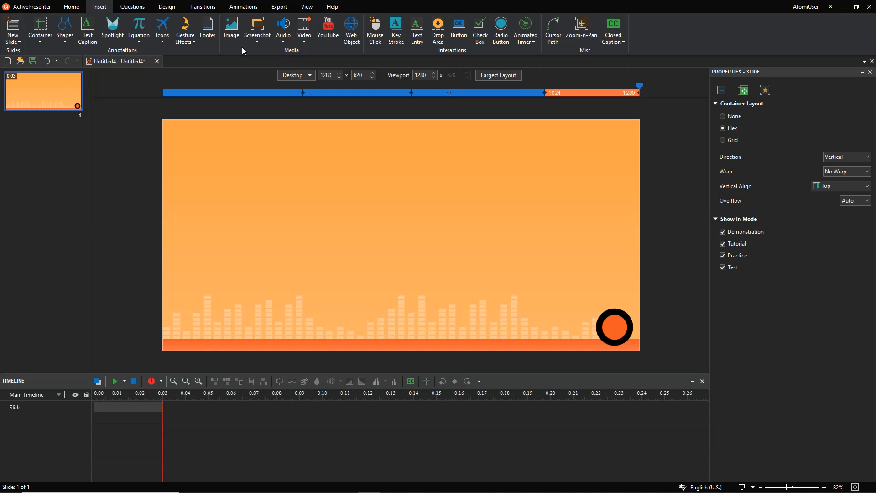
- Insert the stick-figure PNG from Downloads onto the orange slide
click(231, 28)
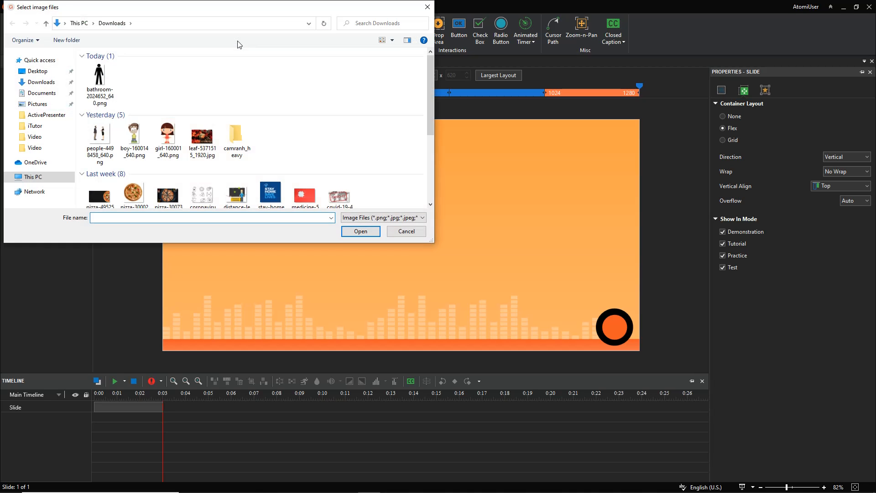
click(360, 231)
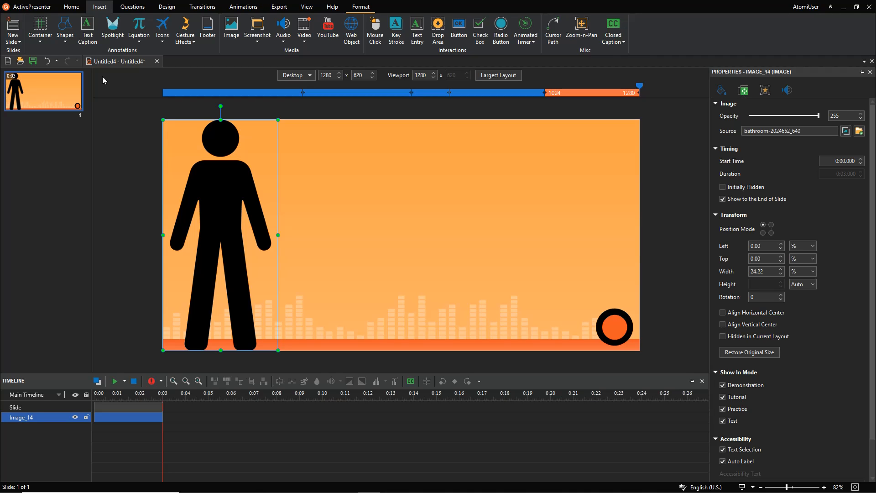
mouse_move(162, 114)
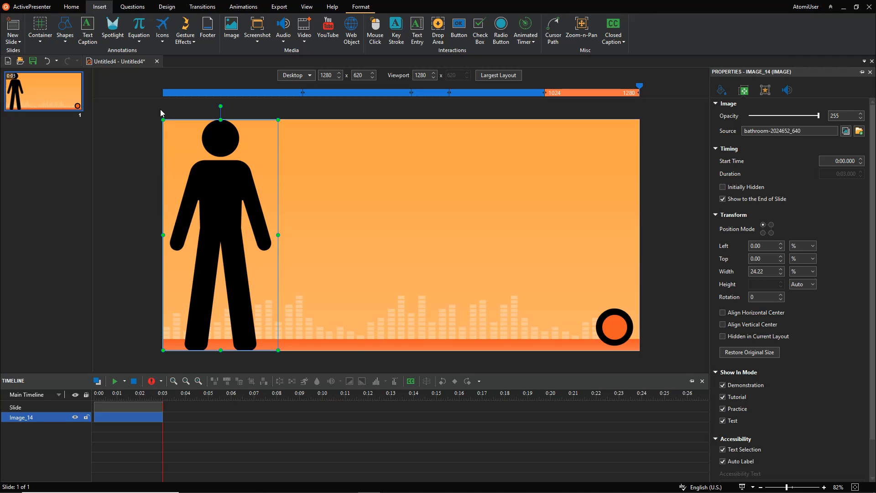
- Reposition the stick figure inward and set its Width to 15% of the slide
right_click(220, 235)
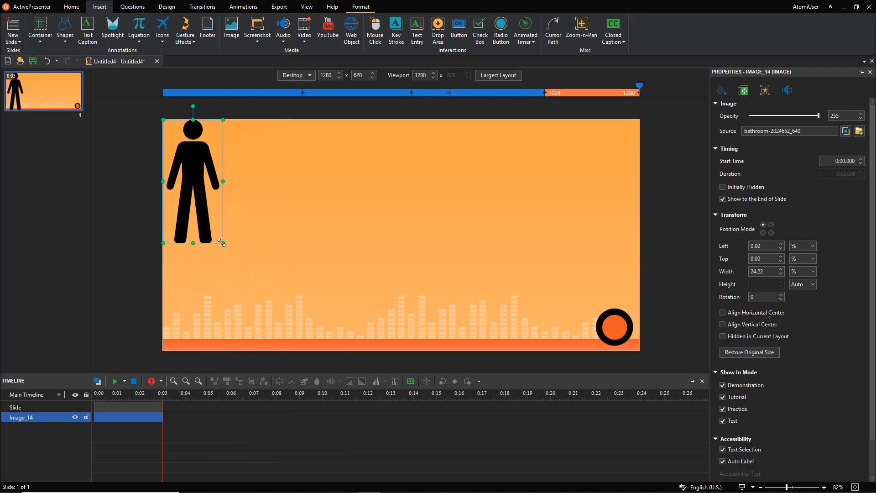
drag(193, 182, 260, 224)
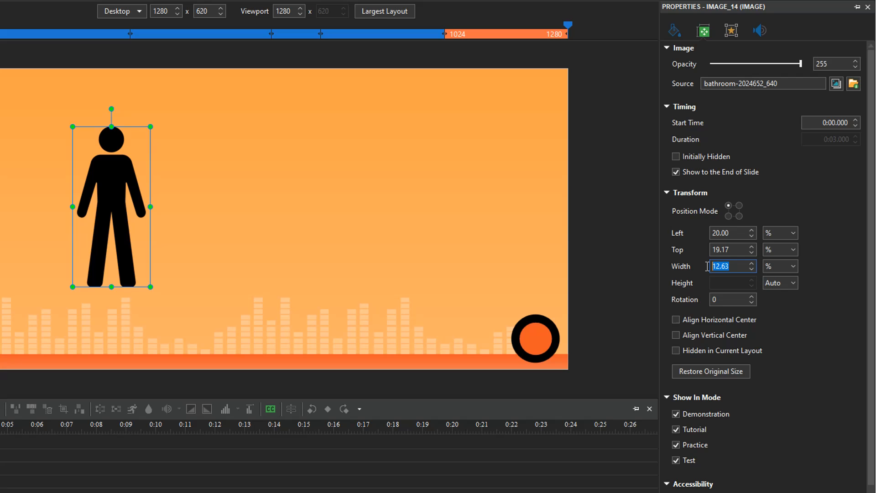
text(15.00)
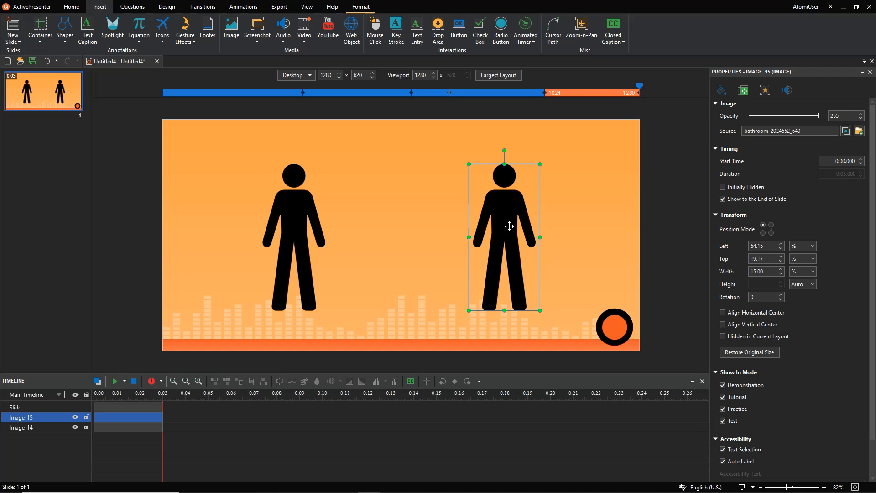
- Anchor the second figure from the right edge and set Right to 20%
click(771, 226)
text(20)
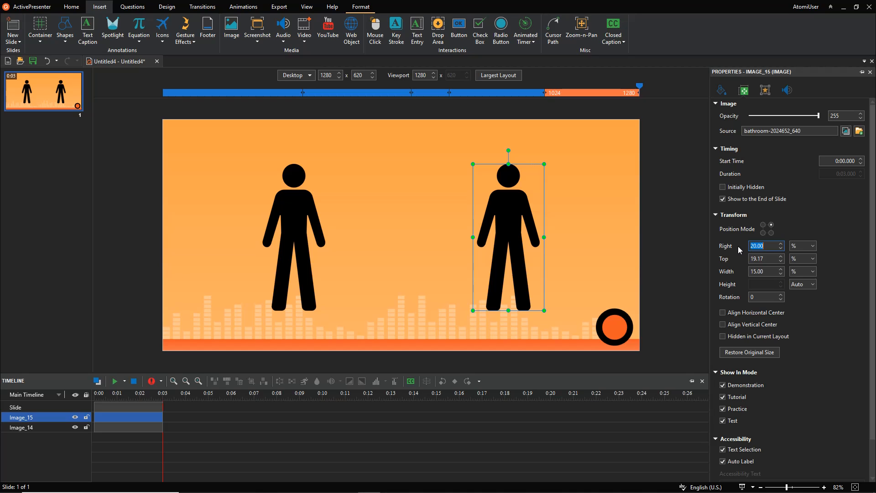
click(65, 29)
text(2)
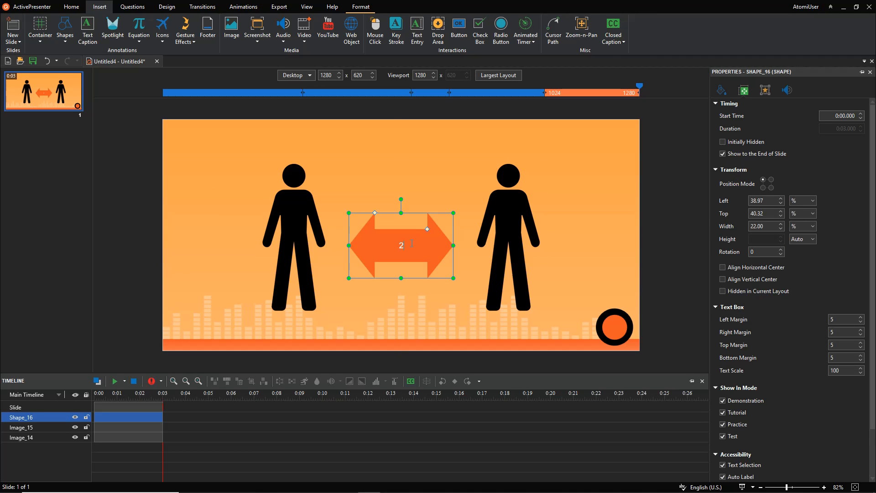
- Label the double arrow '2M' and set its Text Scale to 200
text(M)
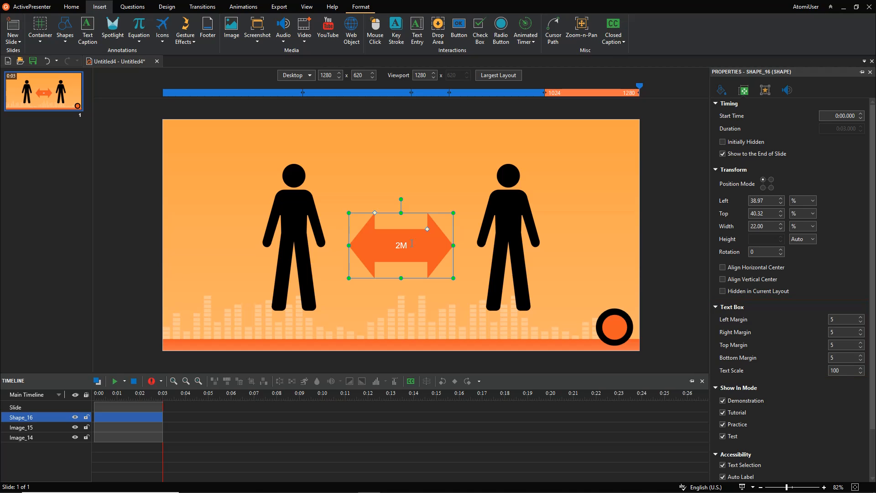
double_click(400, 245)
text(200)
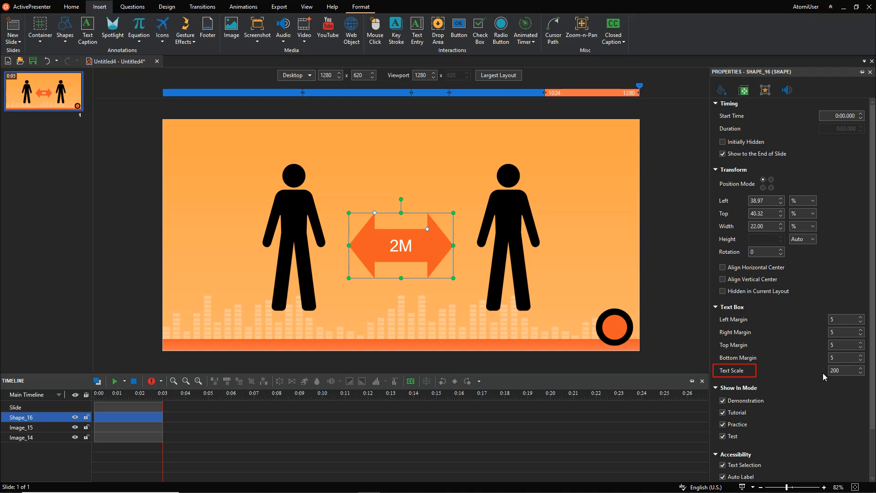
right_click(401, 244)
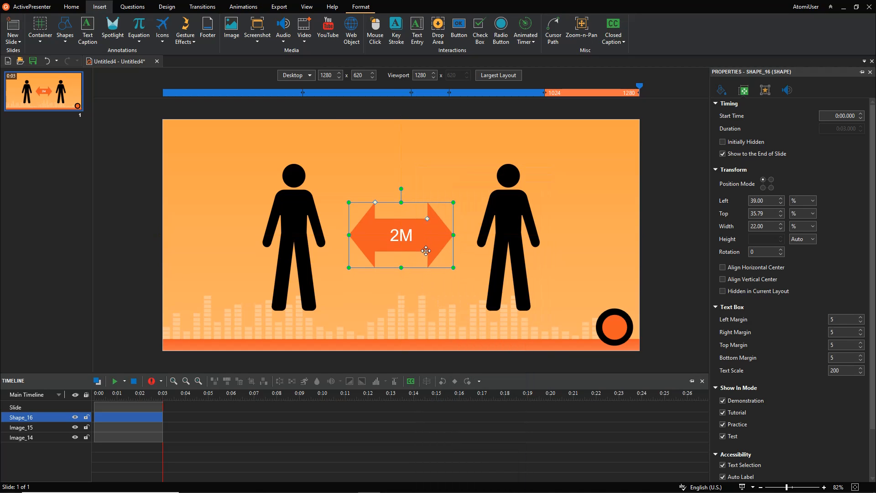
- Switch the slide to the Tablet Landscape layout
click(293, 75)
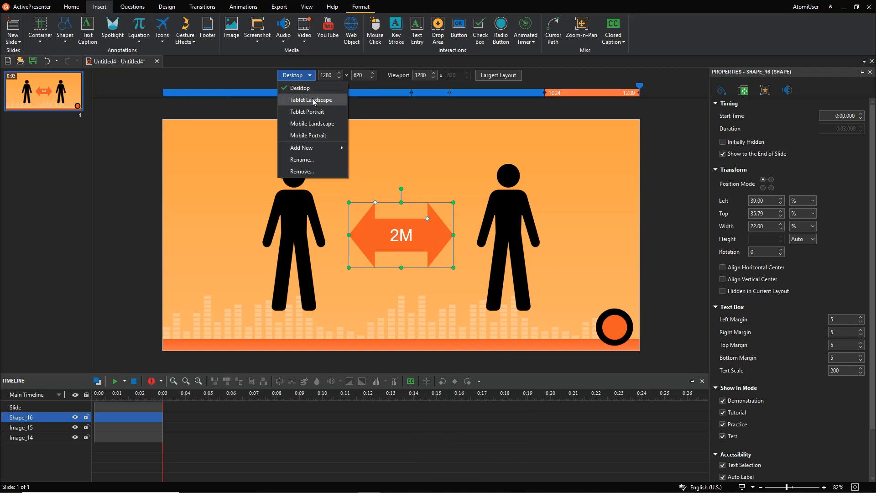
click(311, 99)
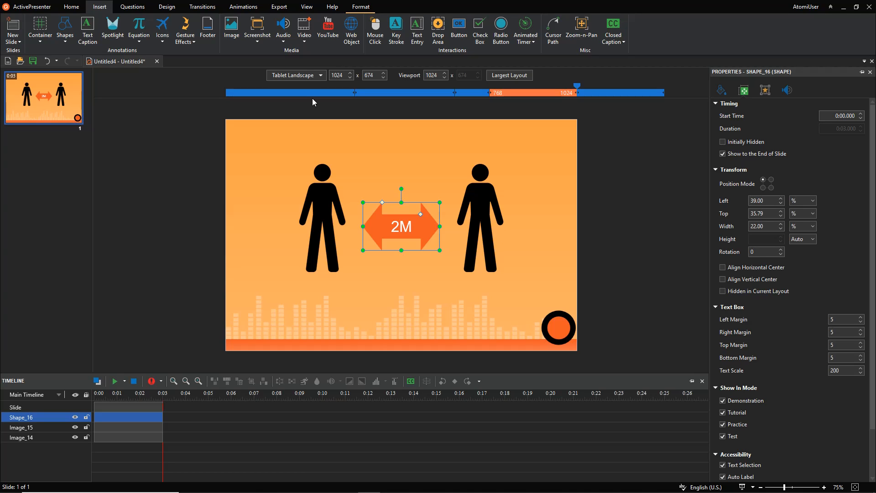
mouse_move(384, 224)
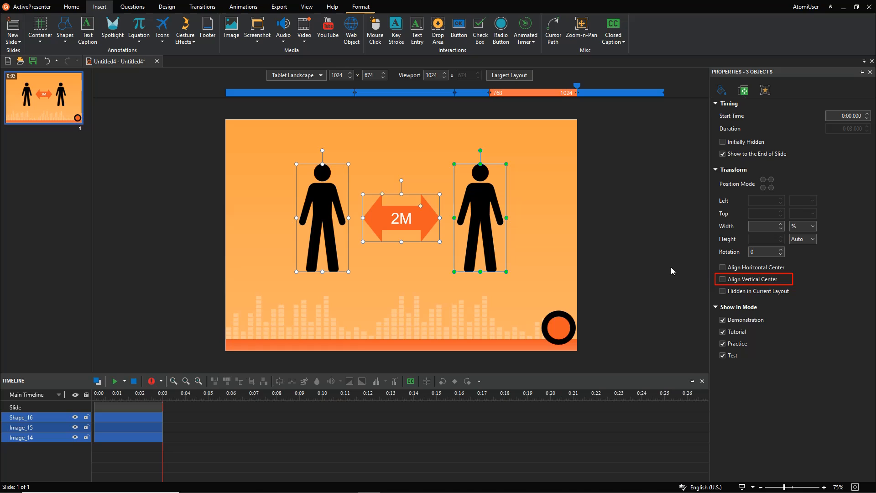
- Align the figures and arrow to Vertical Center, then view the Tablet Portrait layout
click(723, 279)
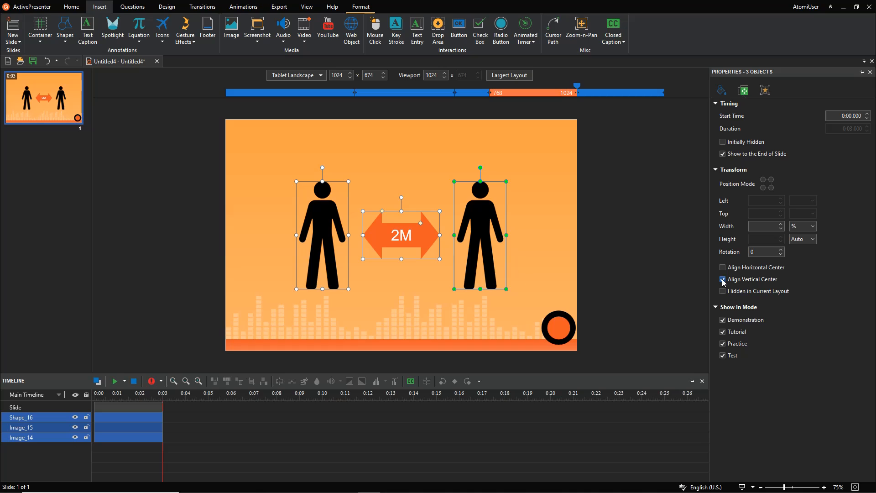
click(295, 75)
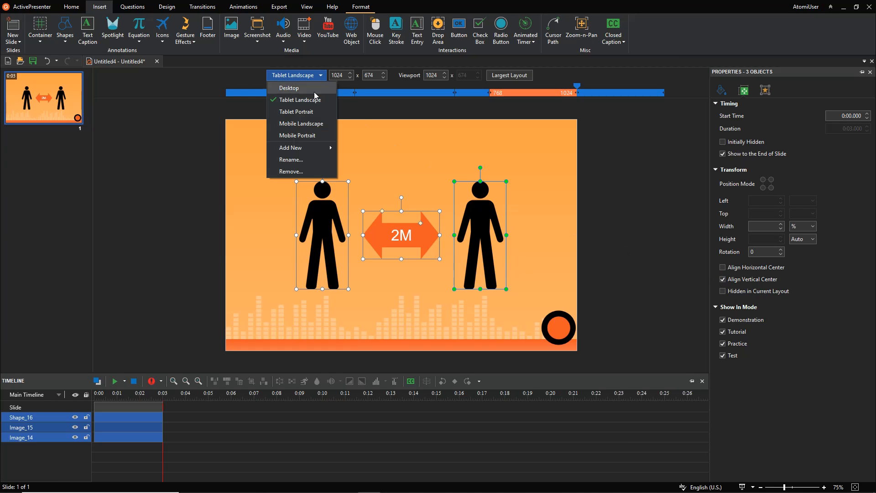
click(297, 112)
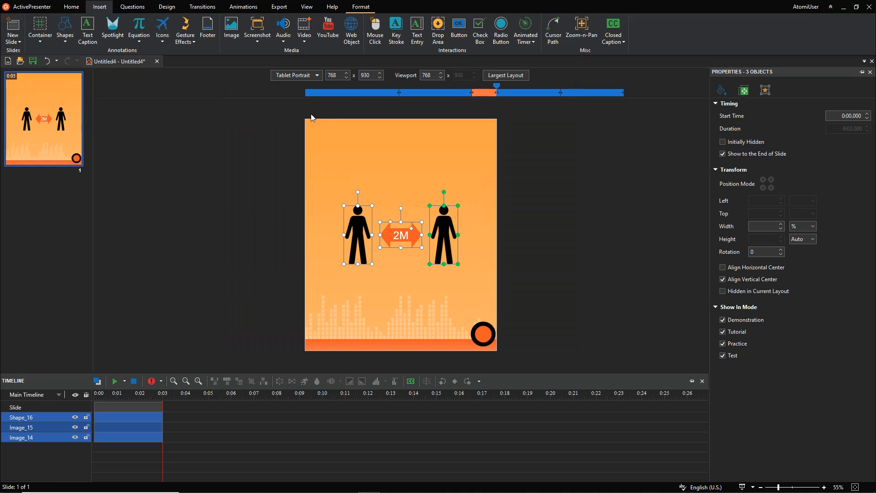